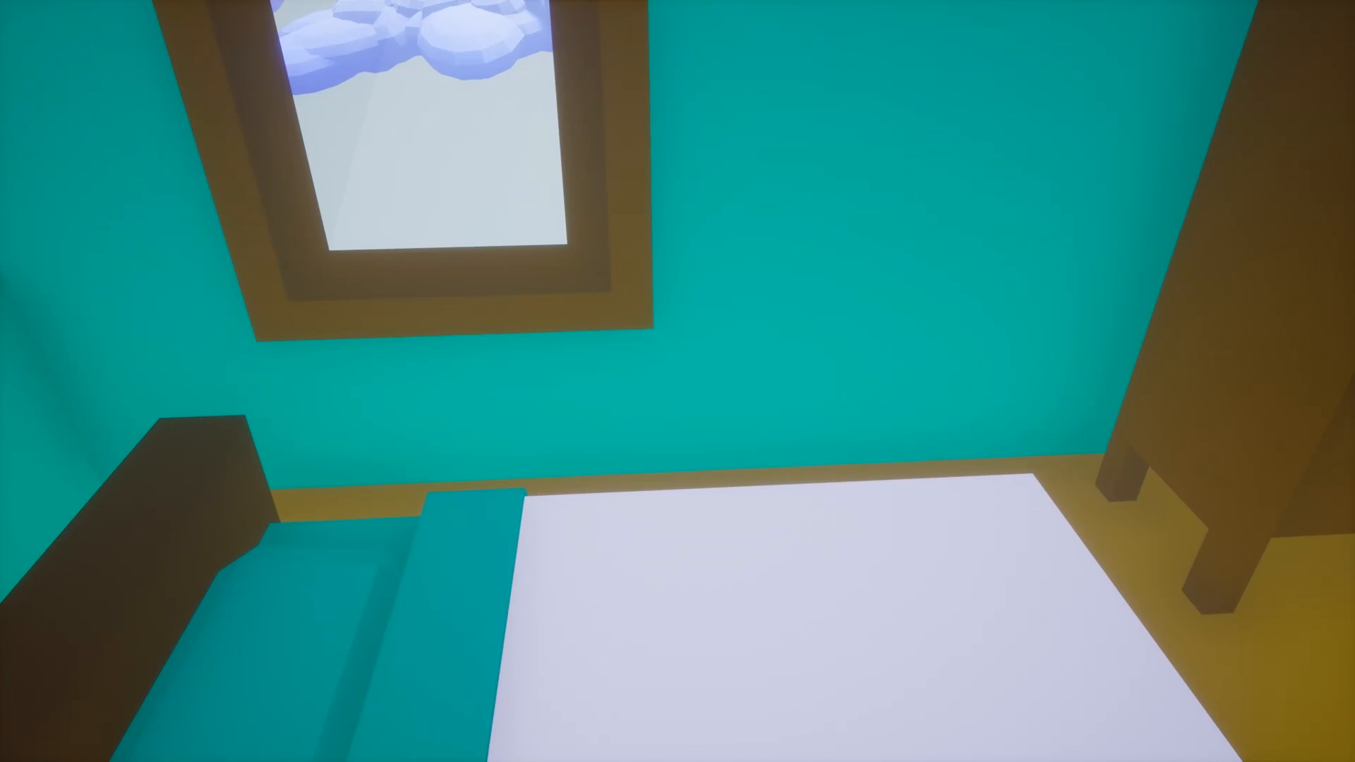
mouse_move(678, 381)
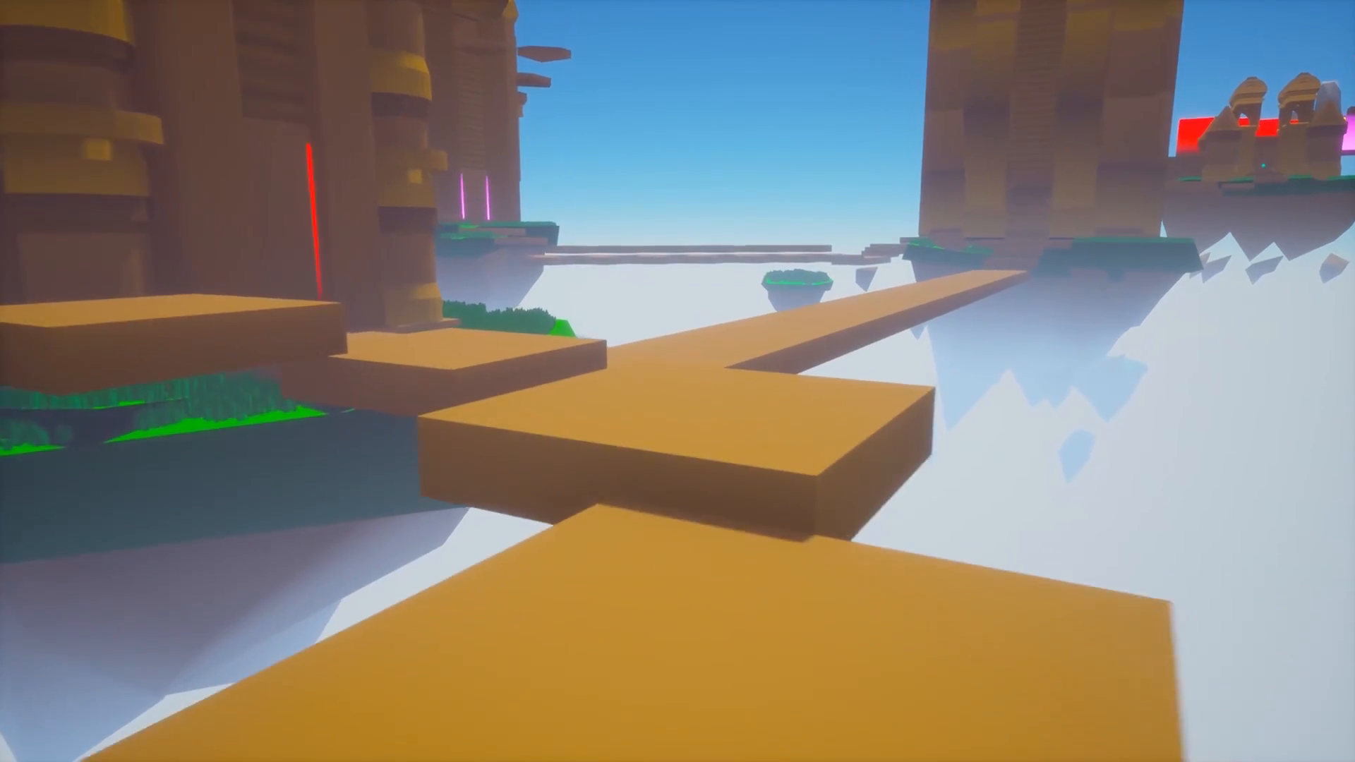
mouse_move(678, 381)
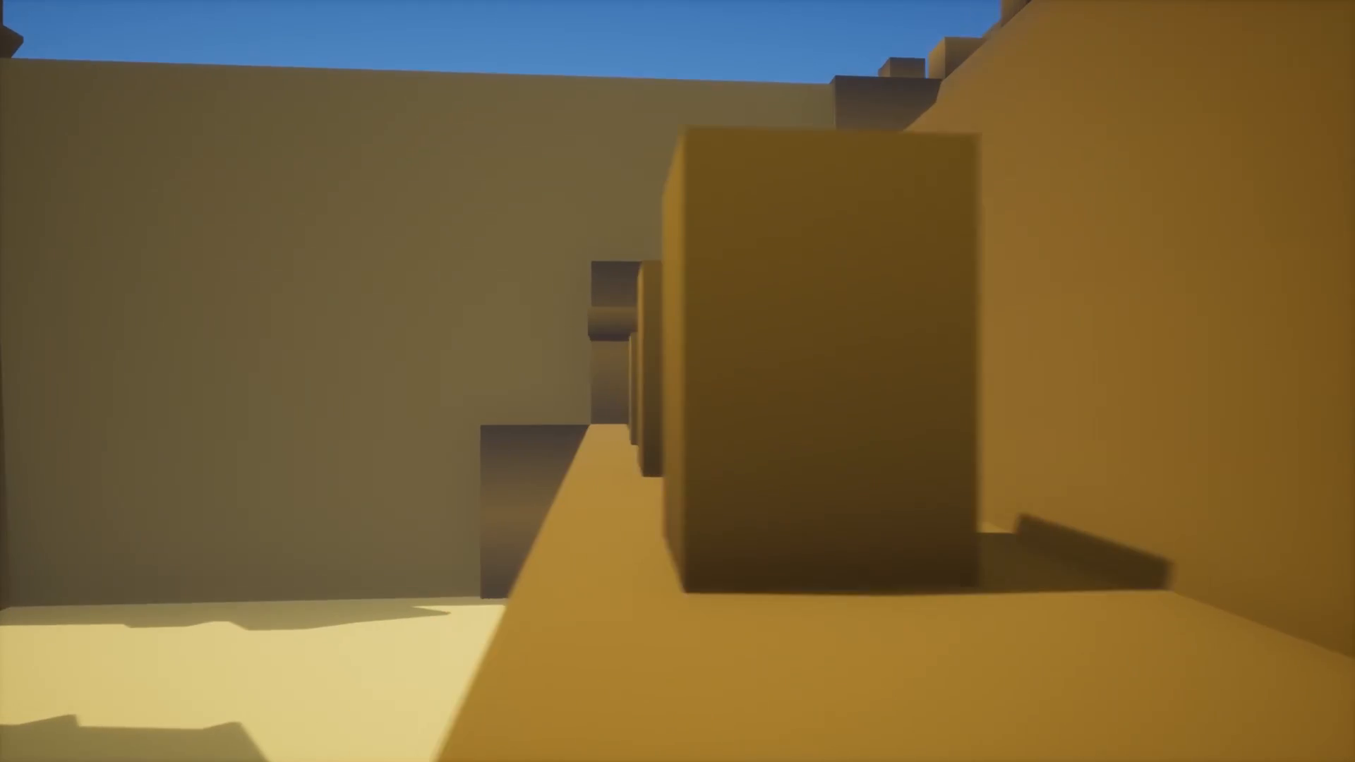
mouse_move(678, 381)
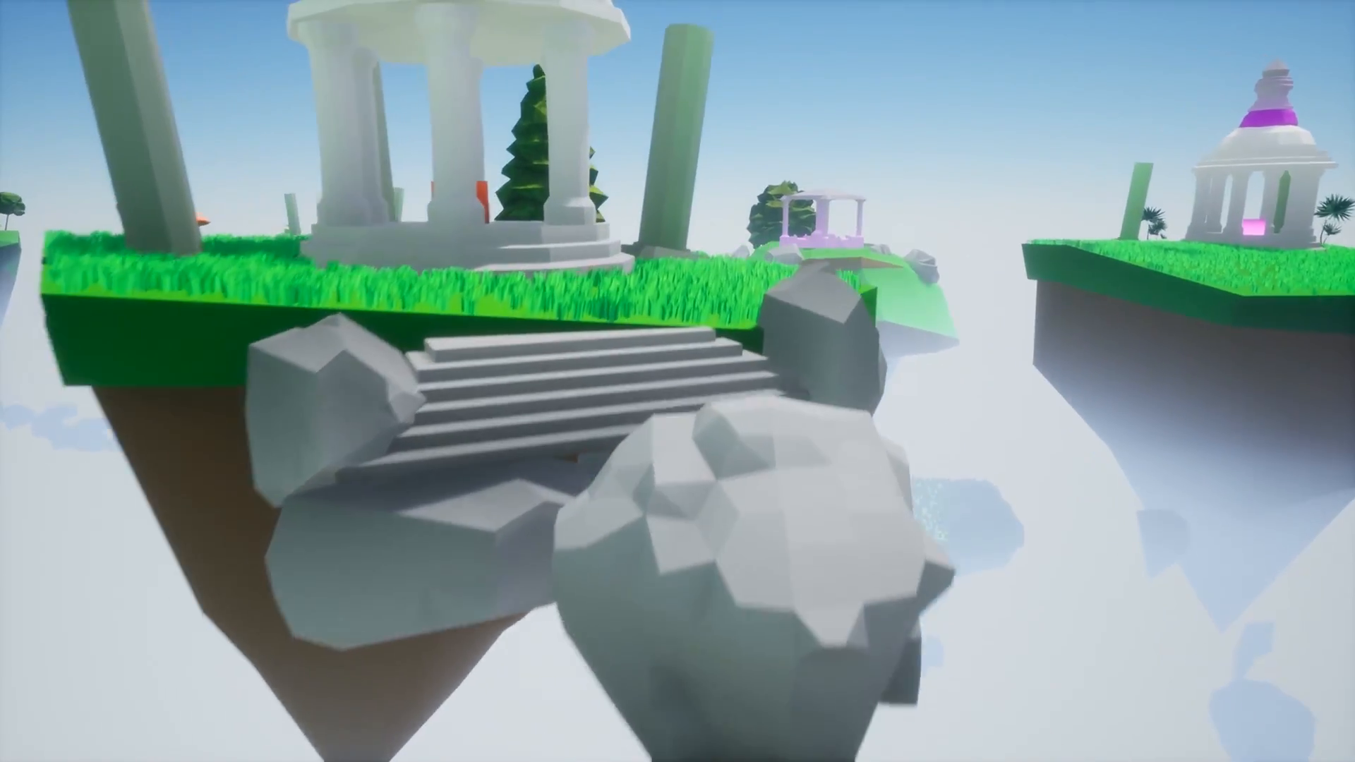
mouse_move(677, 381)
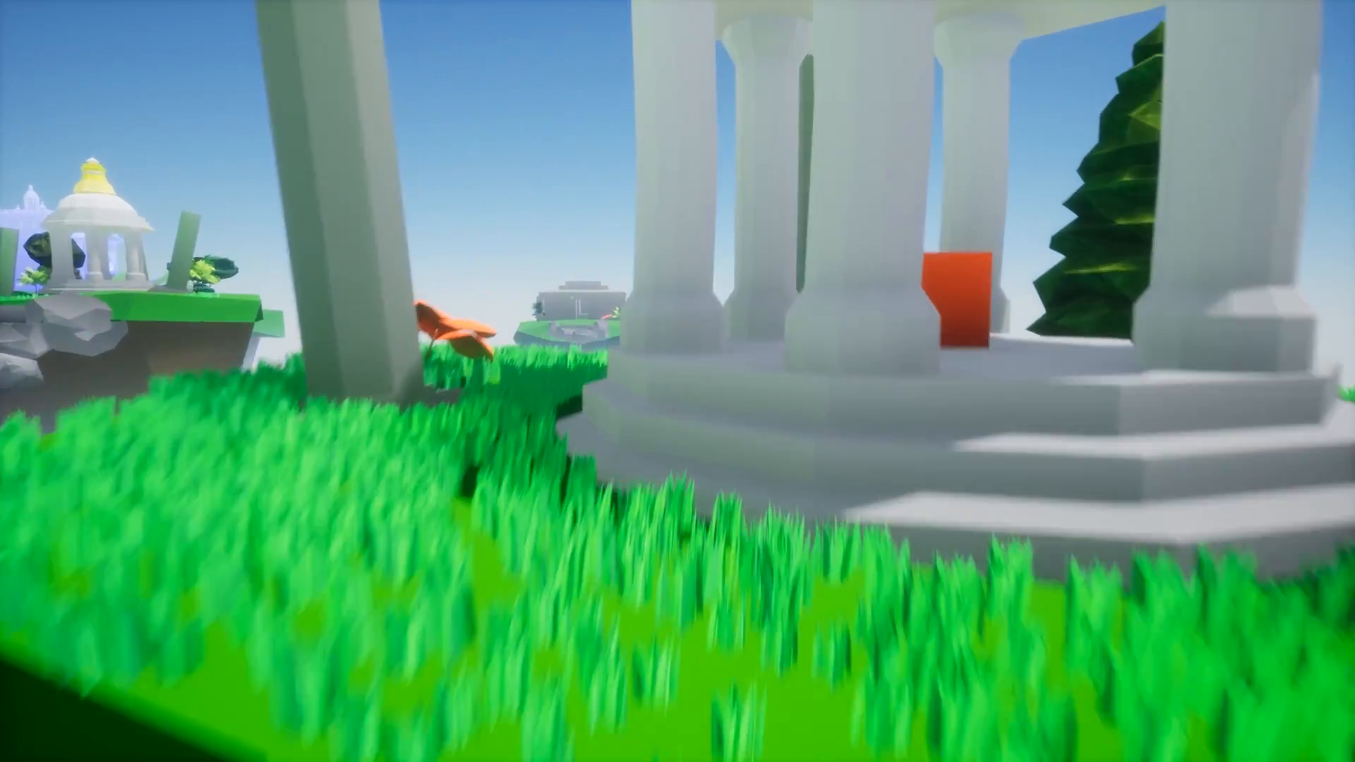